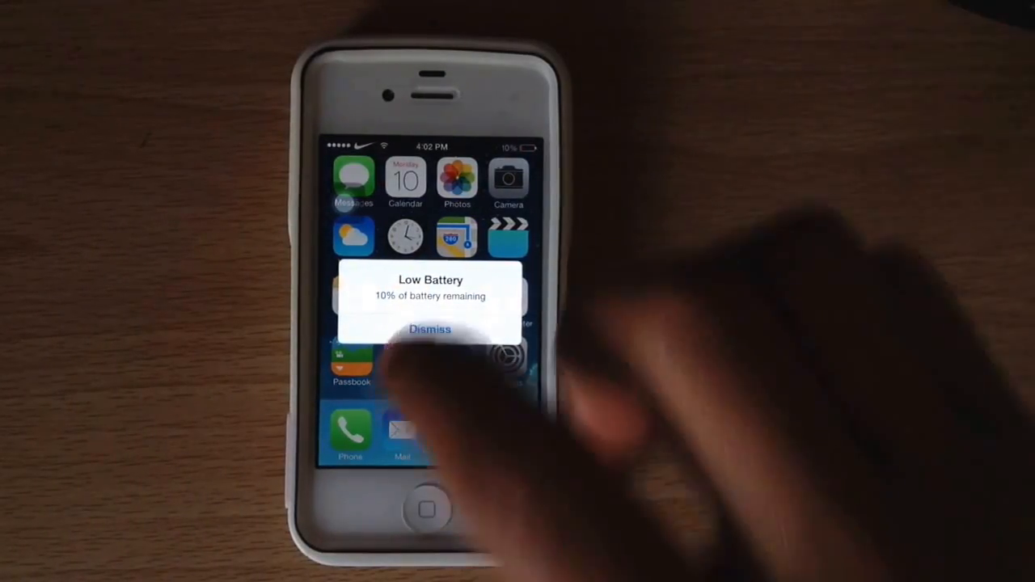
Step: Dismiss the Low Battery alert and swipe to the Settings list
{"action": "left_click", "coordinate": [430, 329]}
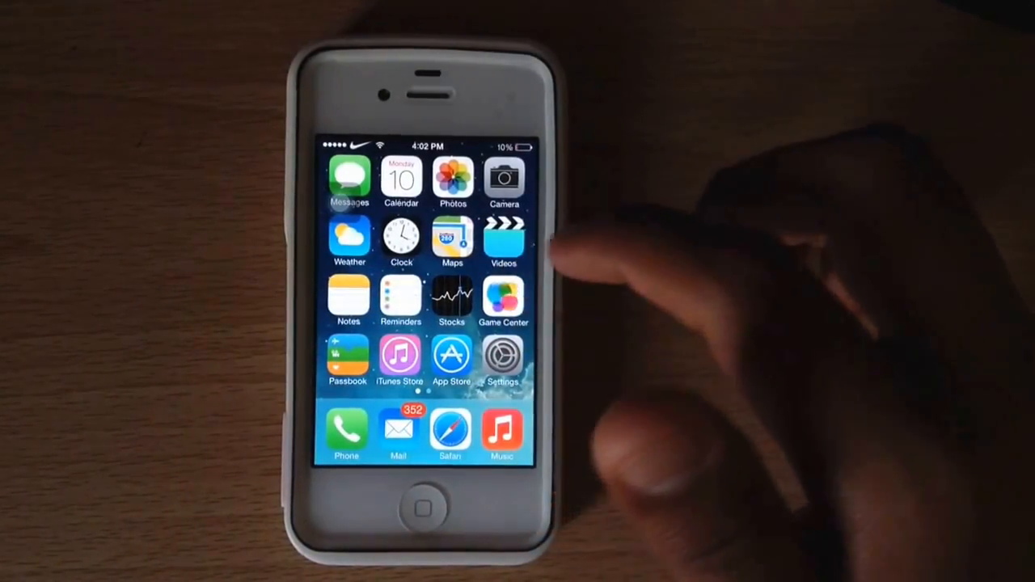
{"action": "scroll", "scroll_direction": "left", "scroll_amount": 3}
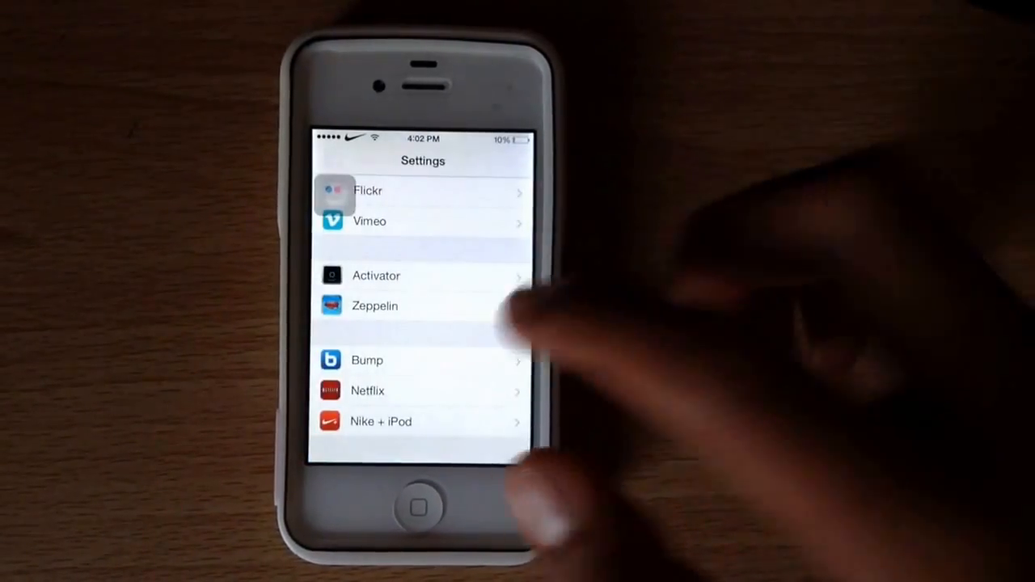
Step: Select the Dark Knight theme under Zeppelin, then return to the main Settings list
{"action": "scroll", "scroll_direction": "down", "scroll_amount": 3}
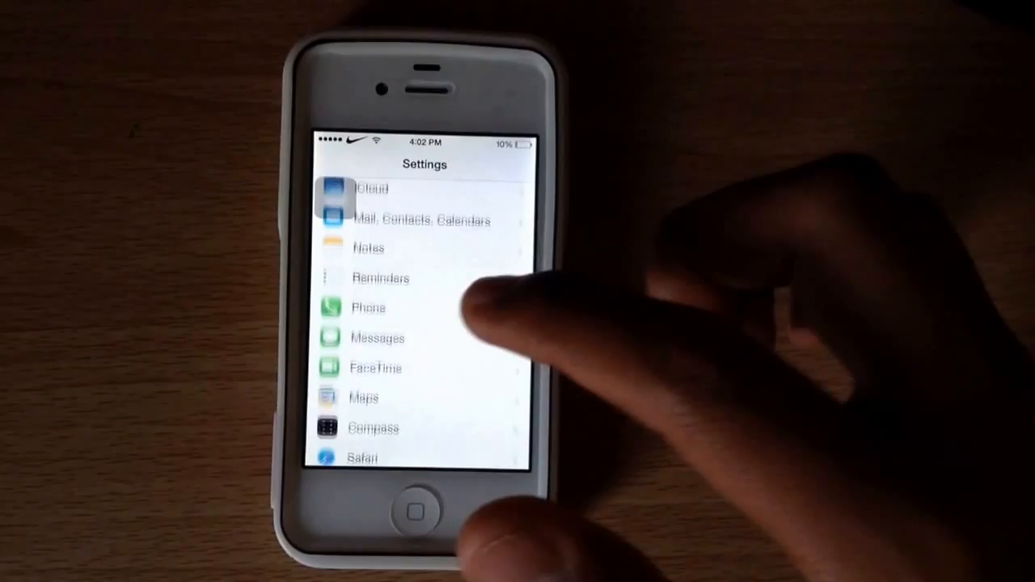
{"action": "scroll", "scroll_direction": "down", "scroll_amount": 3}
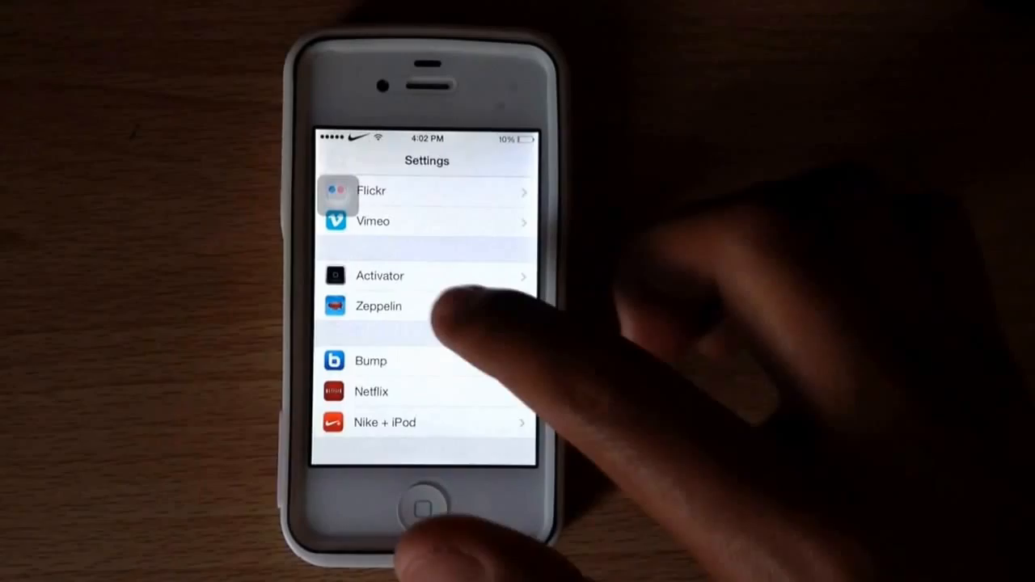
{"action": "left_click", "coordinate": [377, 306]}
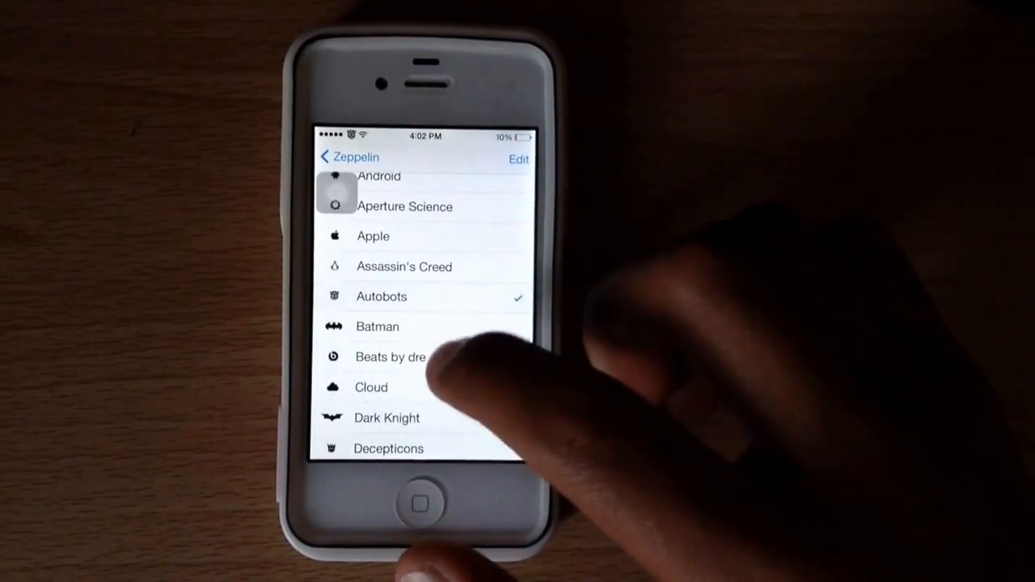
{"action": "left_click", "coordinate": [387, 418]}
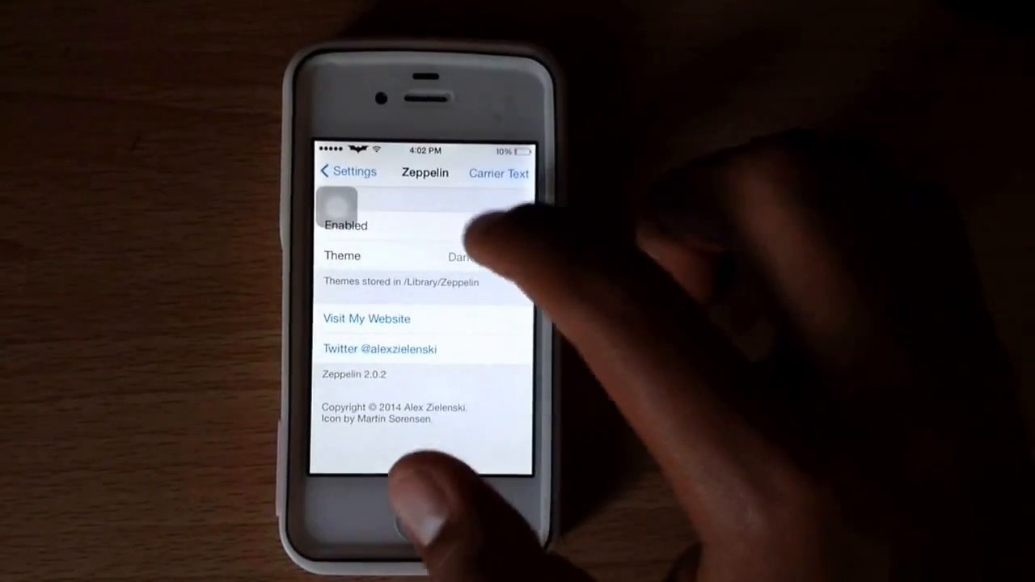
{"action": "left_click", "coordinate": [505, 230]}
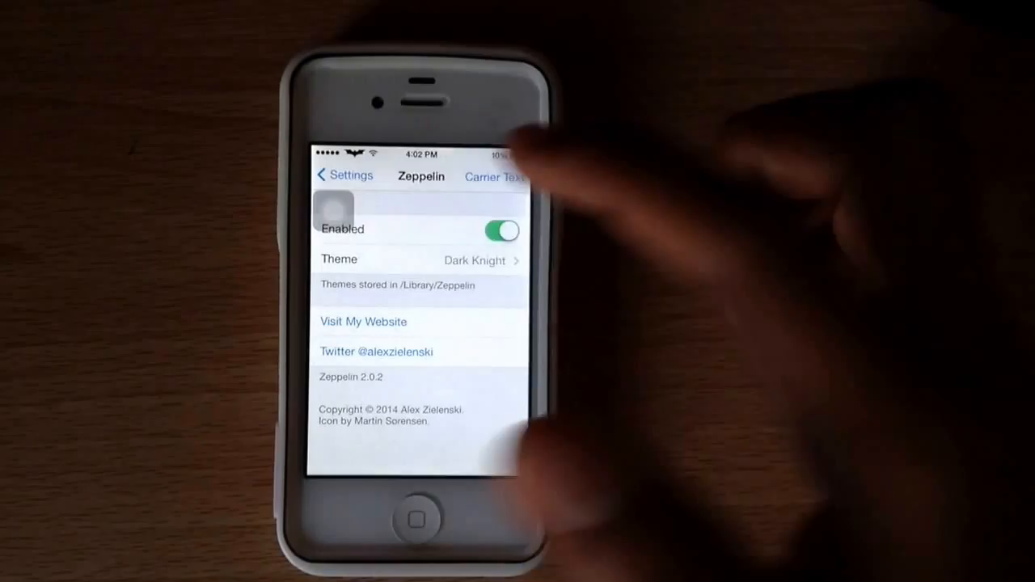
{"action": "left_click", "coordinate": [344, 176]}
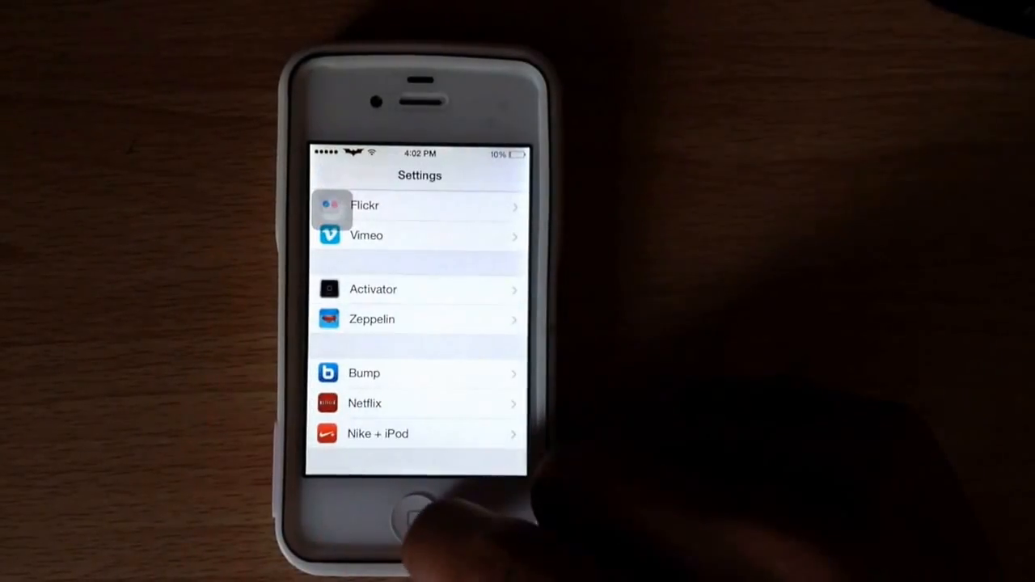
Step: Leave Settings and search Cydia for 'Zepp' to reach the Zeppelin package
{"action": "left_click", "coordinate": [417, 514]}
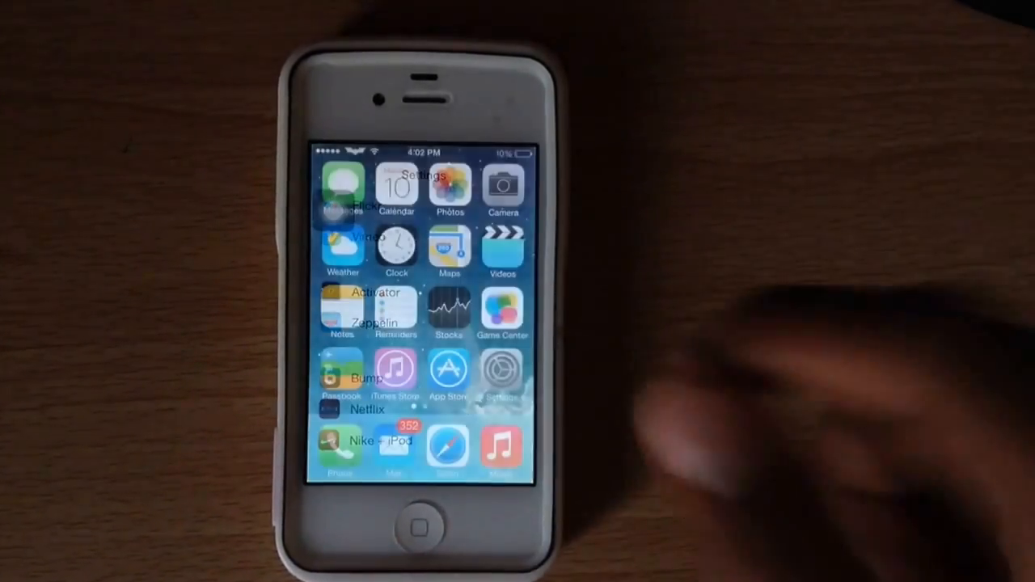
{"action": "scroll", "scroll_direction": "left", "scroll_amount": 3}
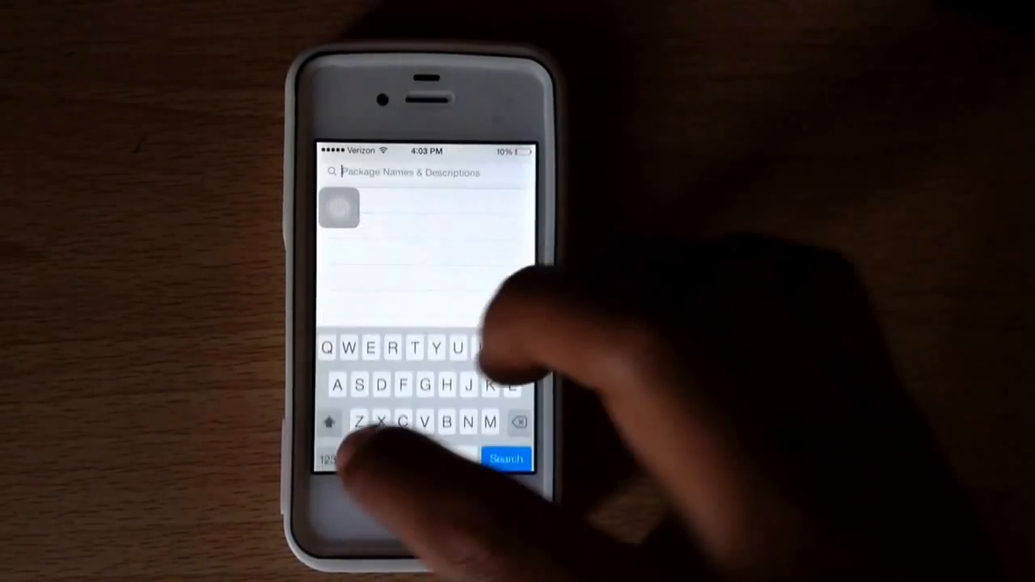
{"action": "type", "text": "Zepp"}
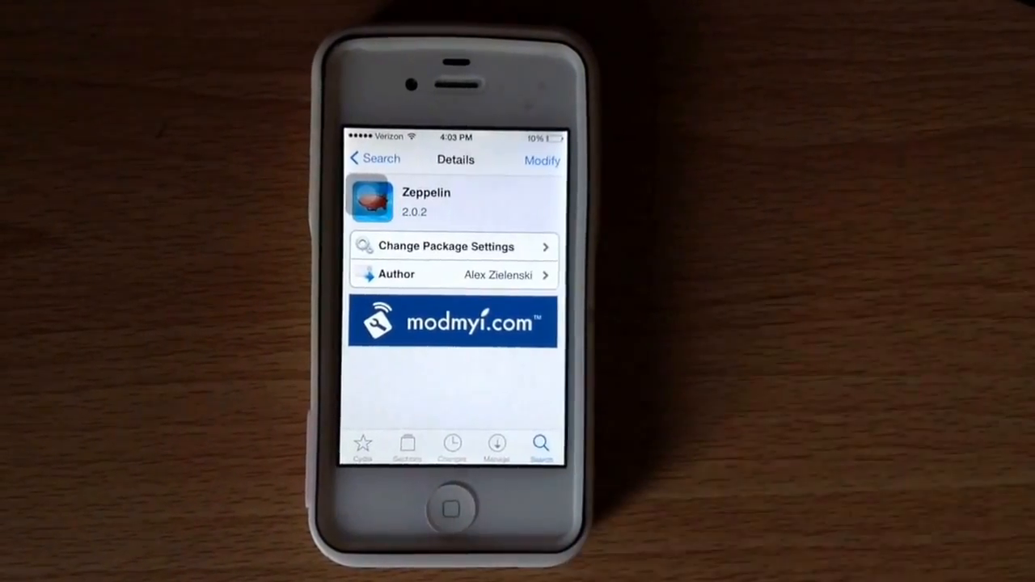
Step: Return home, open Settings, and choose Nike as the Zeppelin theme
{"action": "left_click", "coordinate": [450, 508]}
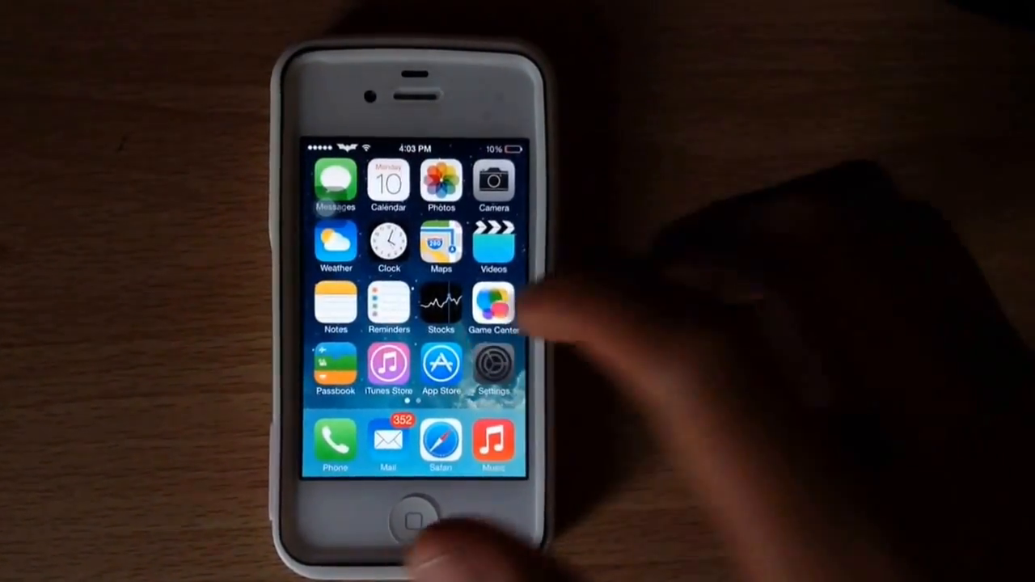
{"action": "left_click", "coordinate": [493, 368]}
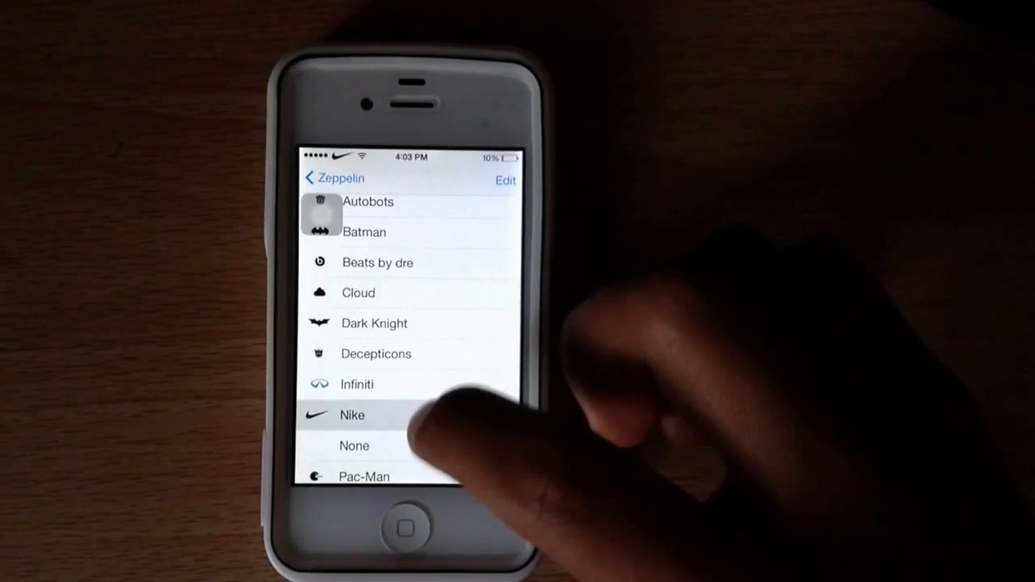
{"action": "left_click", "coordinate": [351, 414]}
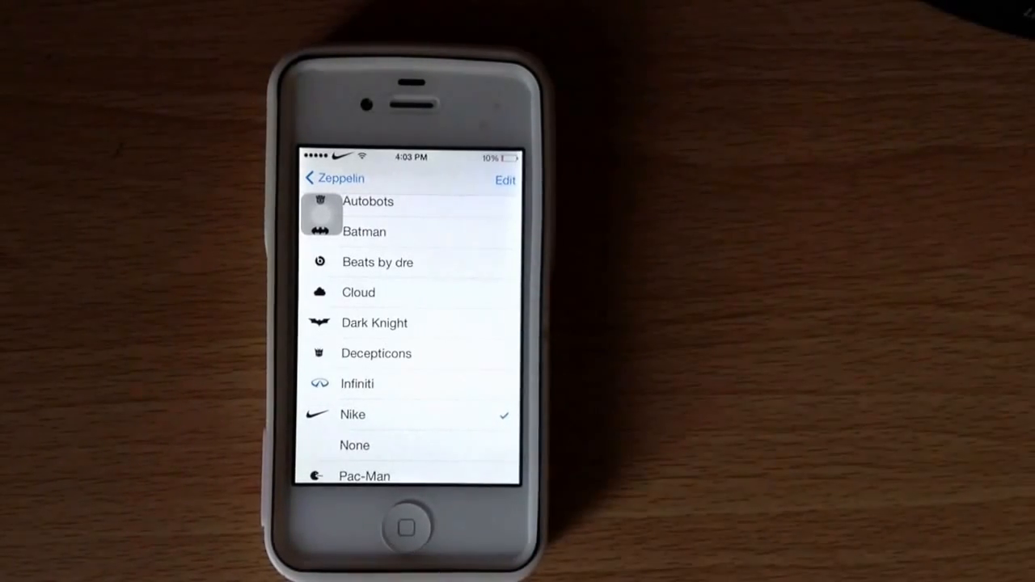